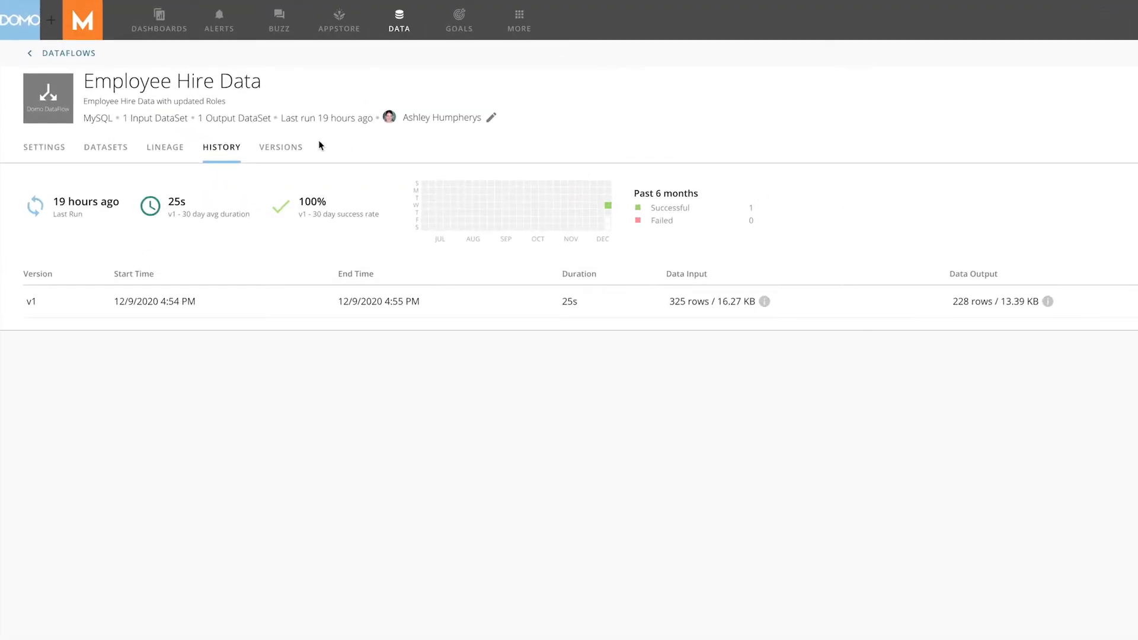
- Review the DataFlow's saved versions, then open the Employee Hire Data DataFlow for editing
left_click(280, 147)
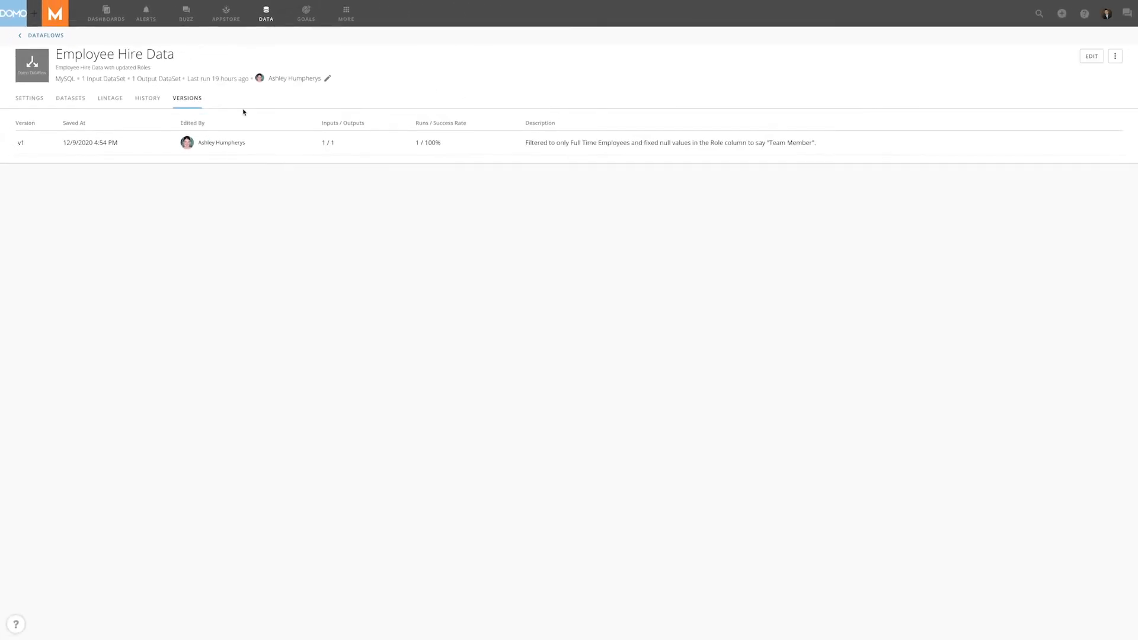
mouse_move(999, 105)
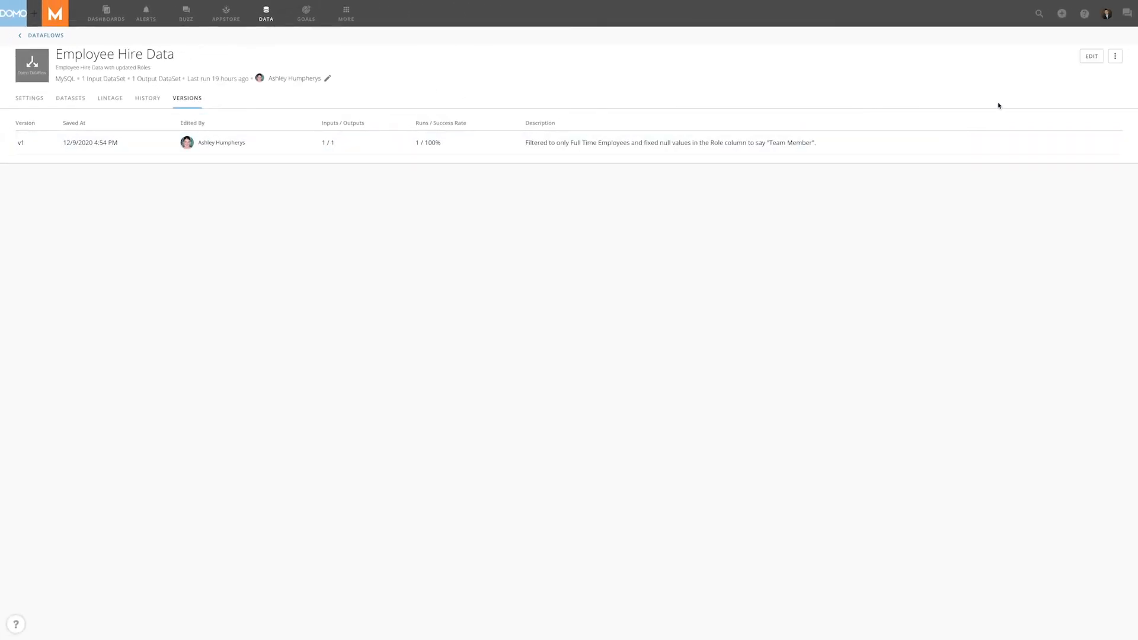
mouse_move(1090, 56)
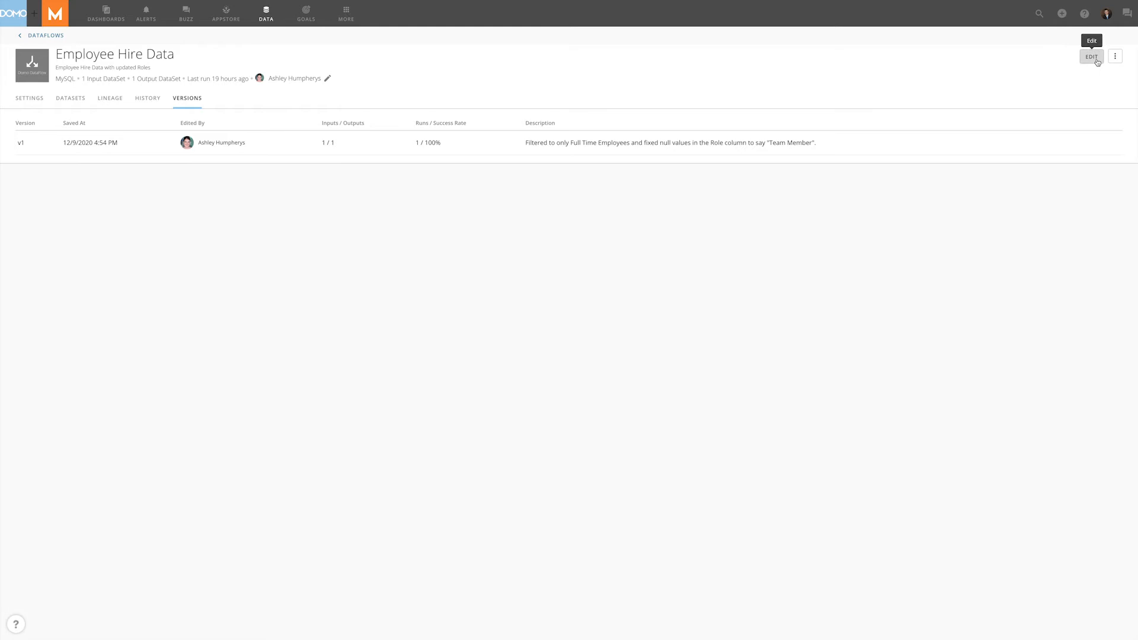
left_click(1091, 57)
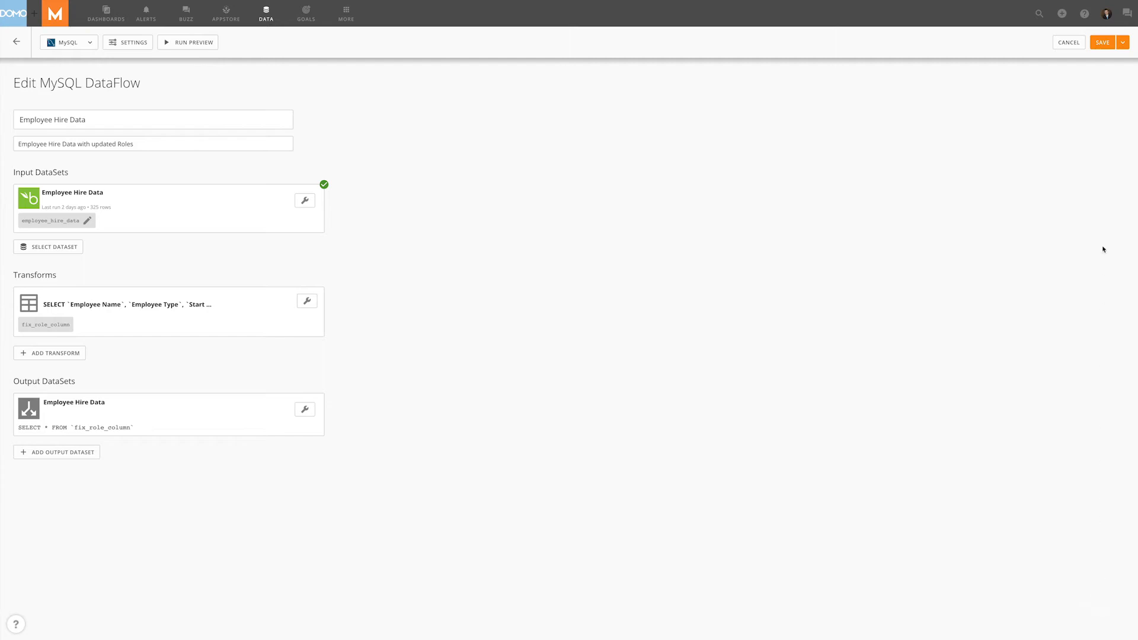
- Save the DataFlow as version 2 described "Removed Filter to Full Time Employees"
left_click(1101, 43)
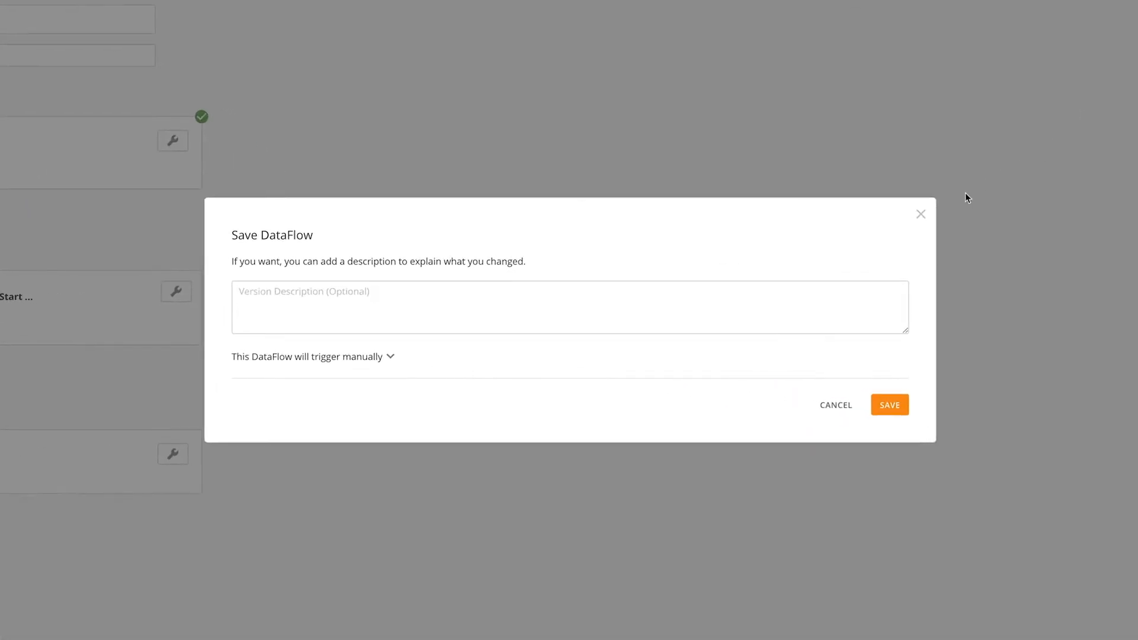
type("Removed Filter to Full Time")
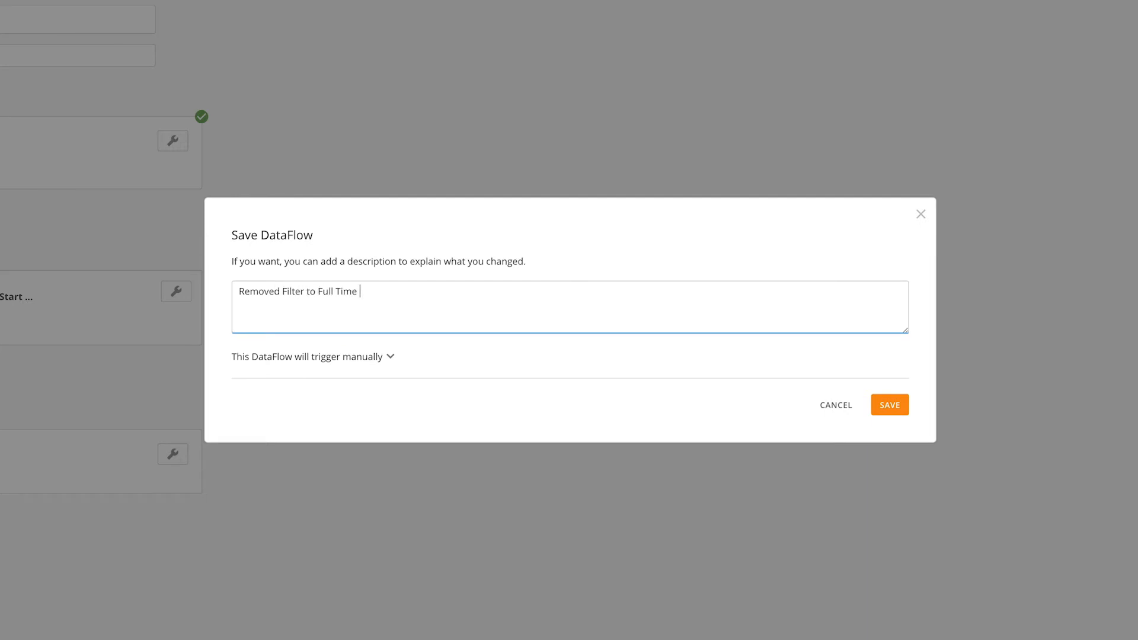
type("Employe")
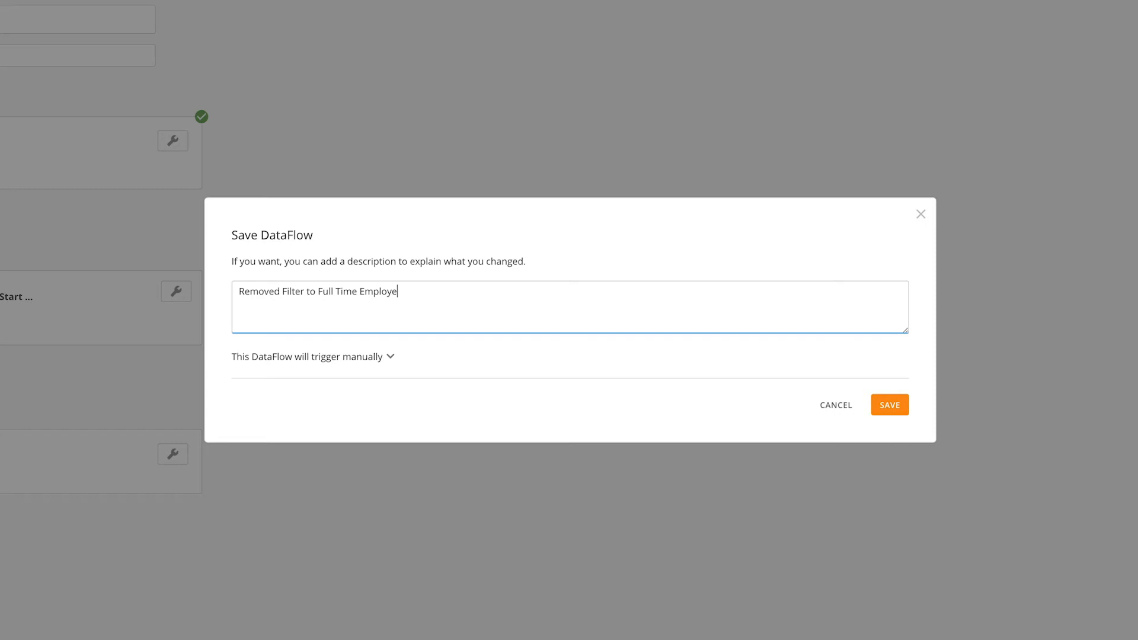
left_click(889, 404)
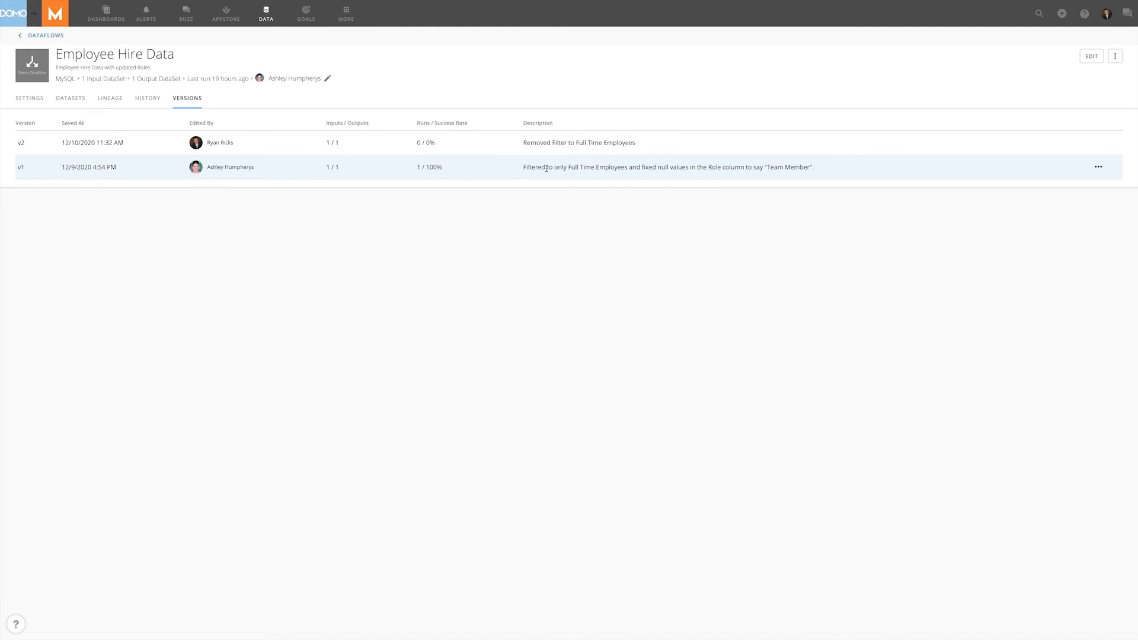
mouse_move(938, 170)
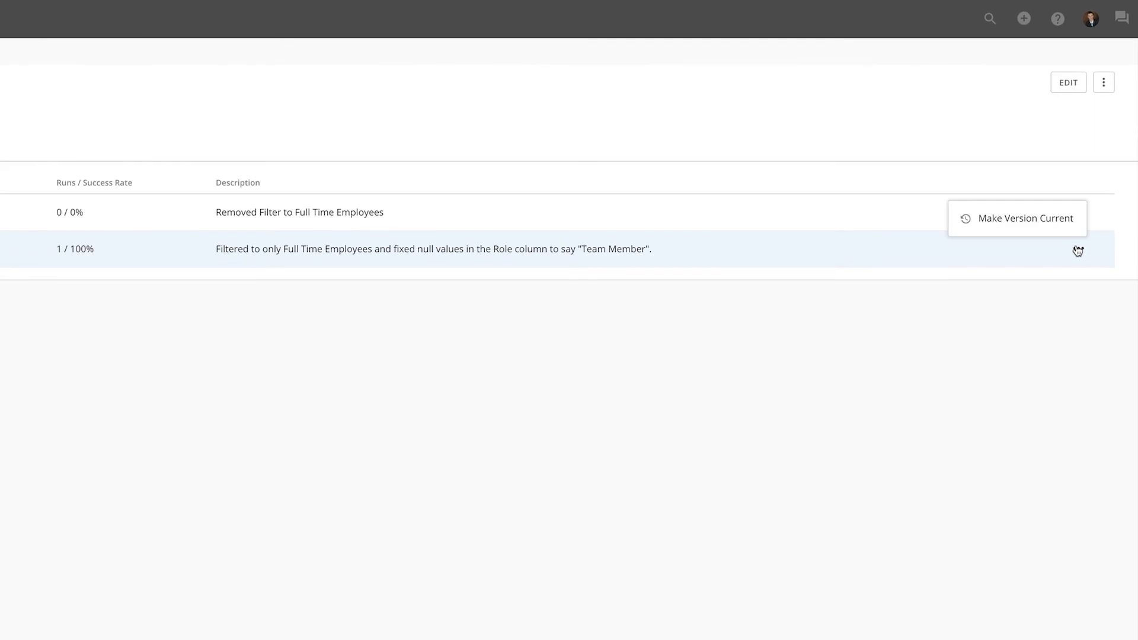
- Make v1 current again, creating version 3 described "Reset version to v1."
left_click(1027, 218)
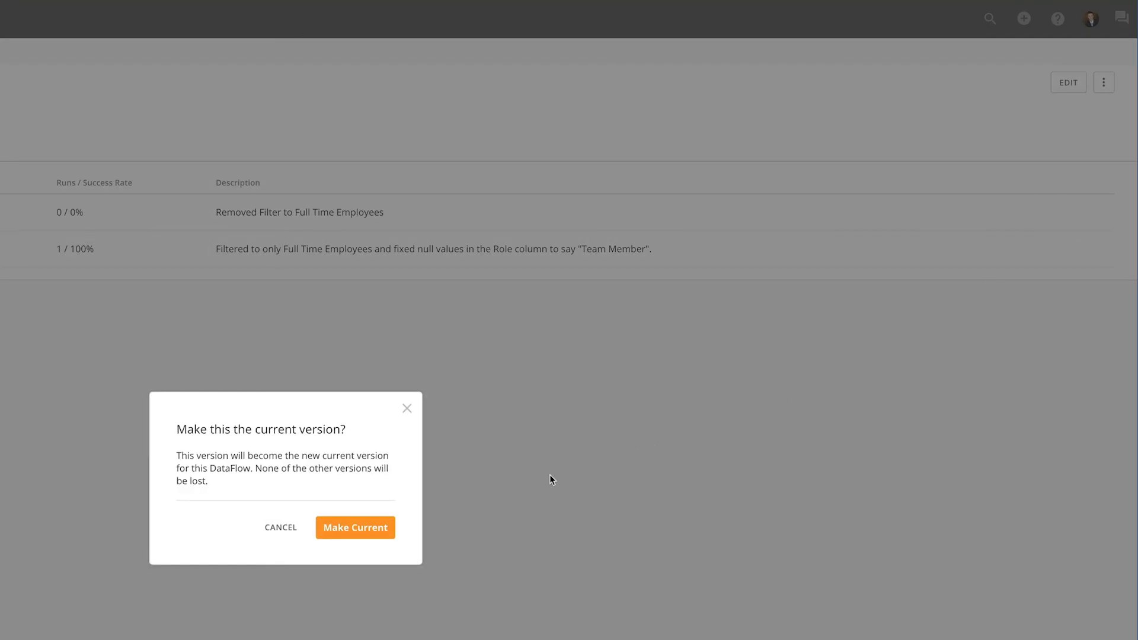
left_click(356, 526)
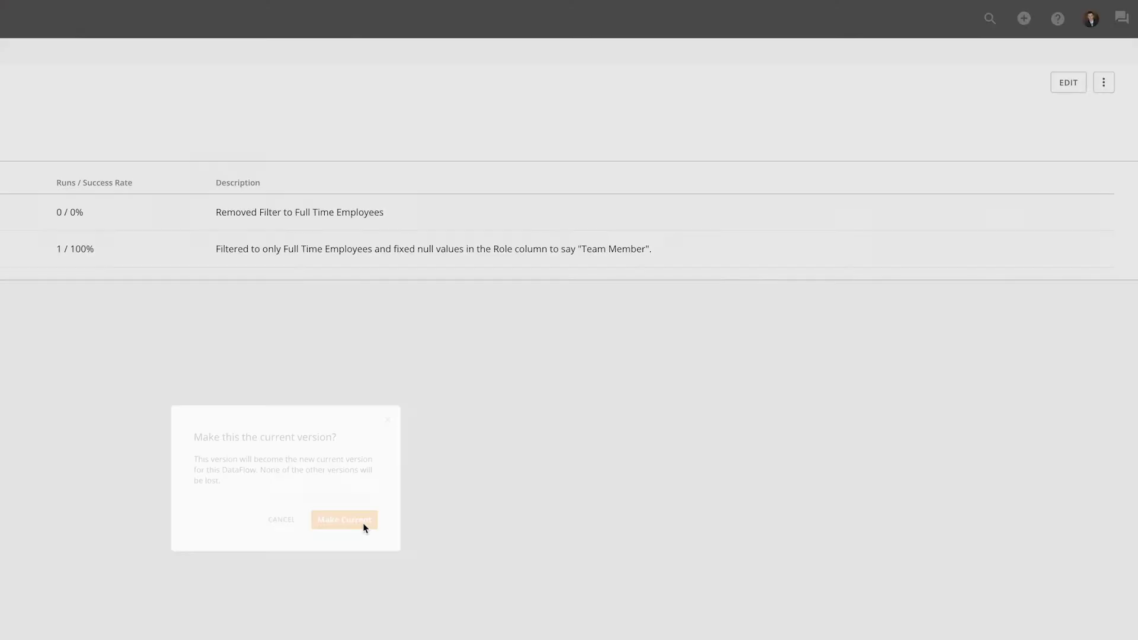
left_click(344, 519)
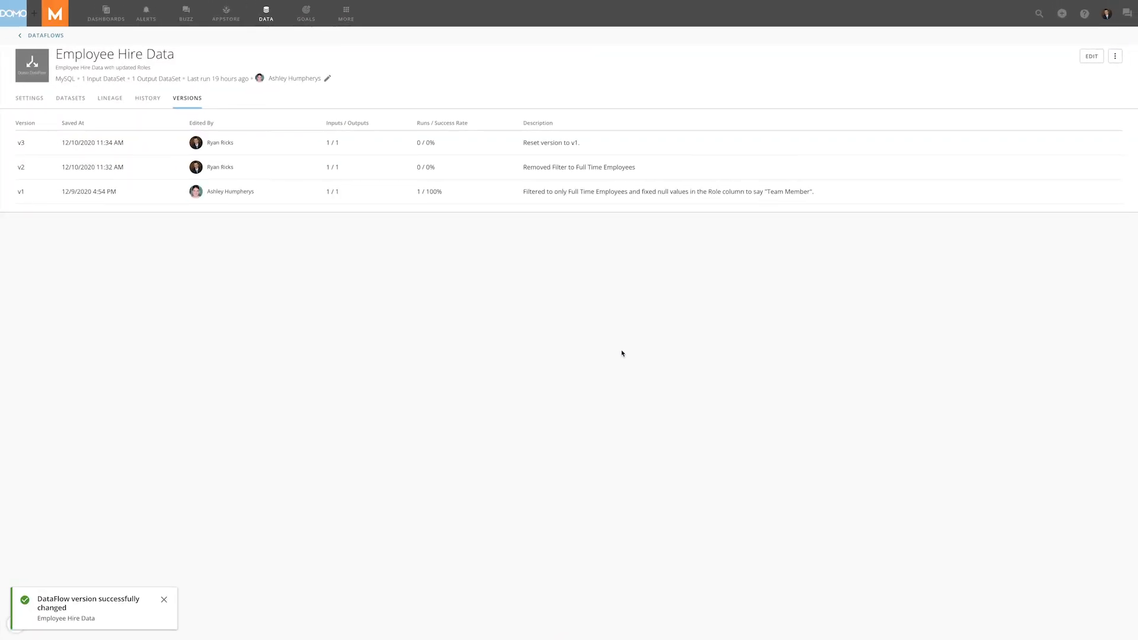